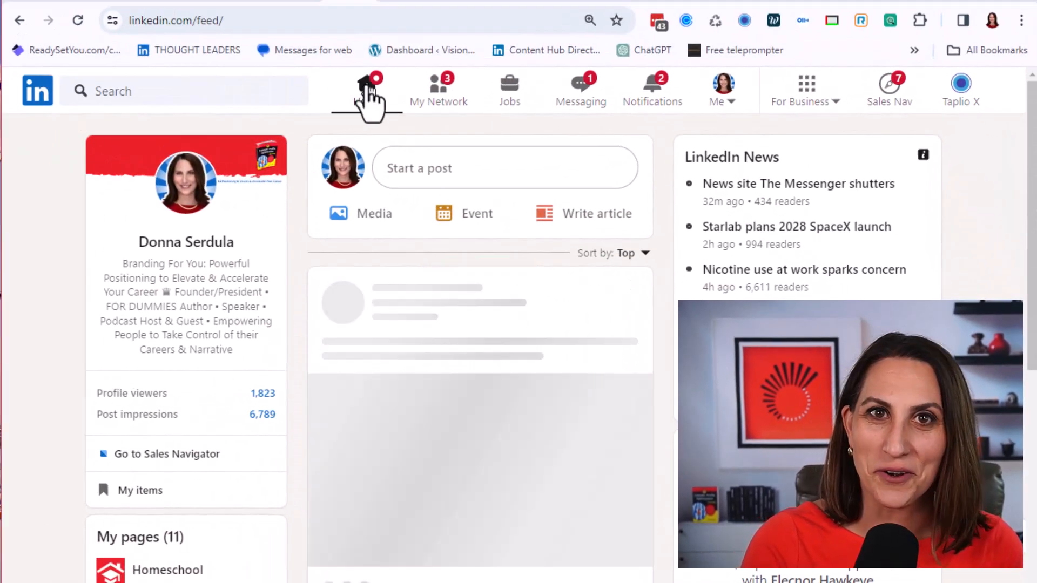
Switch the LinkedIn search results to the Posts filter.
left_click(367, 84)
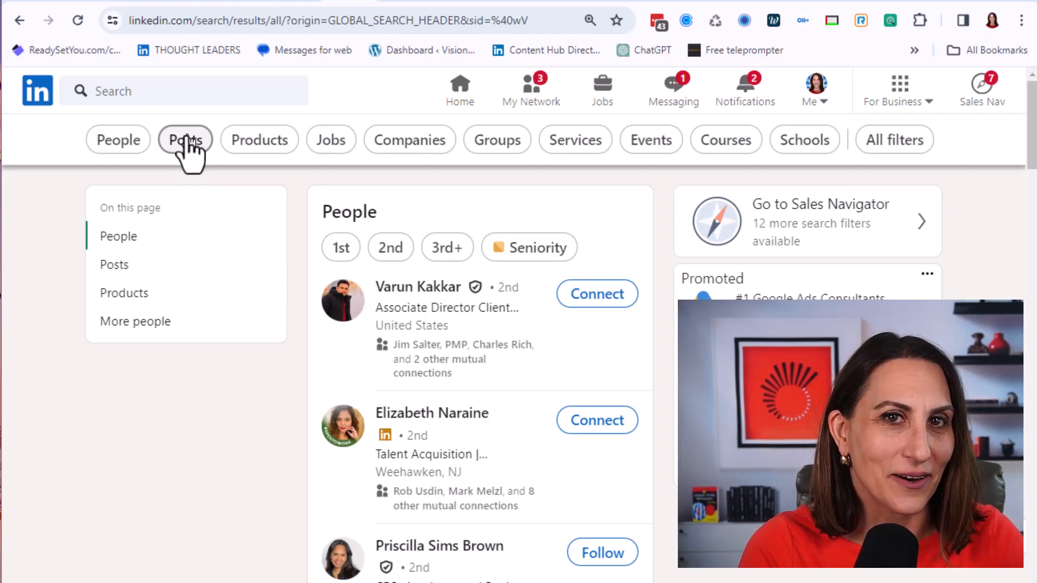
left_click(184, 139)
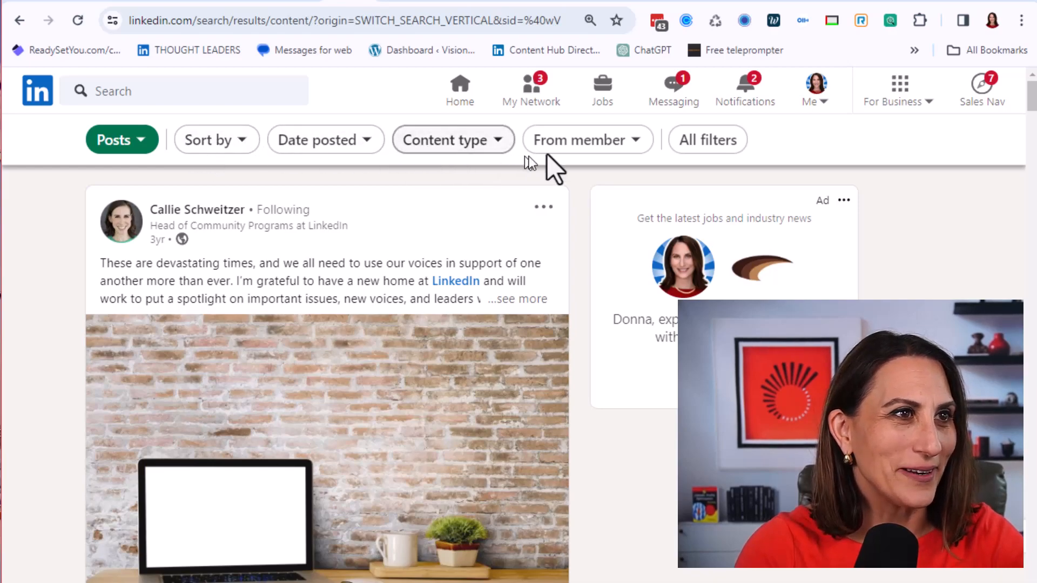
mouse_move(584, 157)
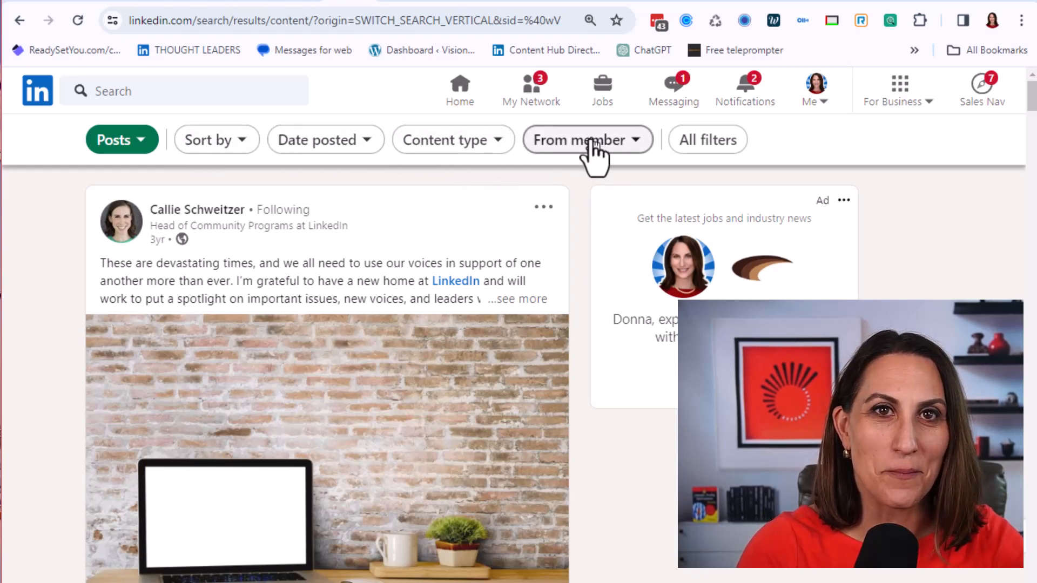
left_click(585, 140)
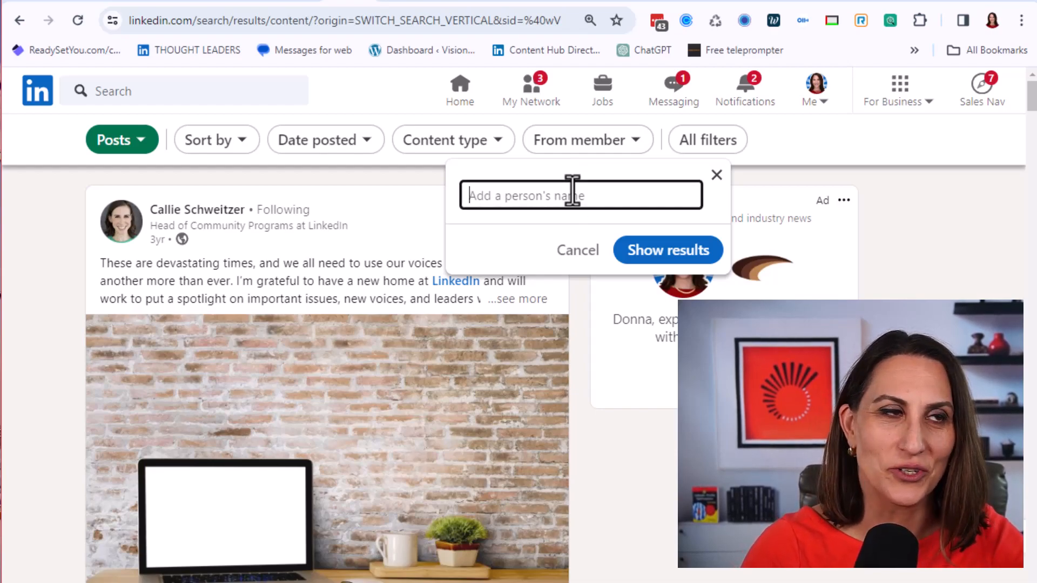
type("Ed Han")
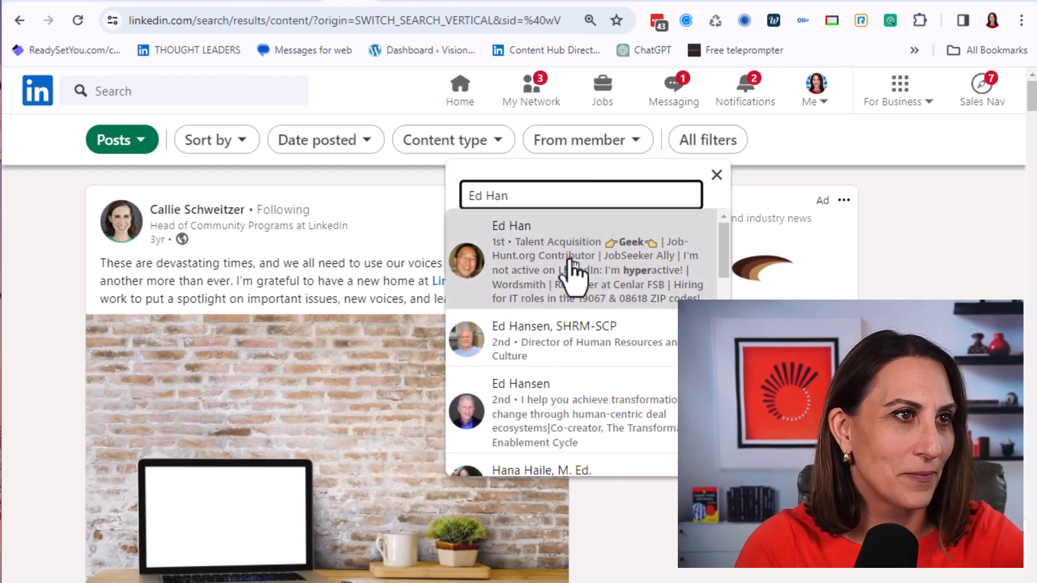
left_click(532, 242)
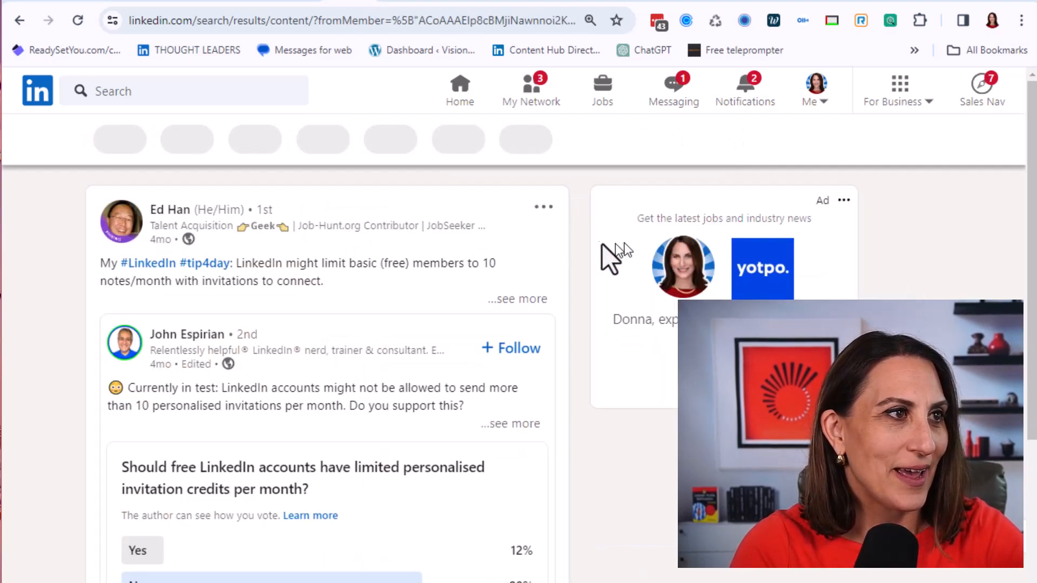
scroll("down", 3)
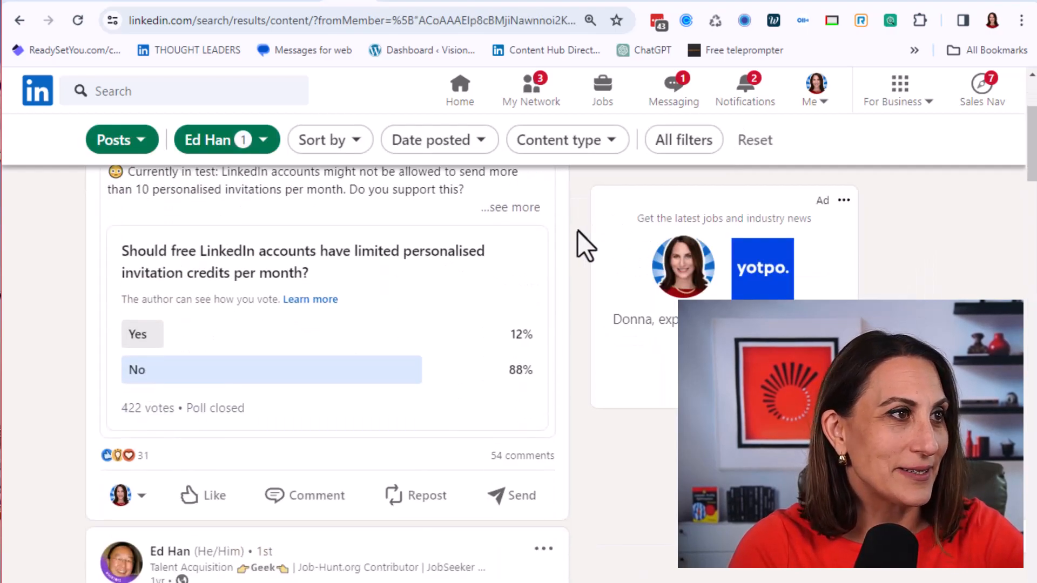
scroll("down", 3)
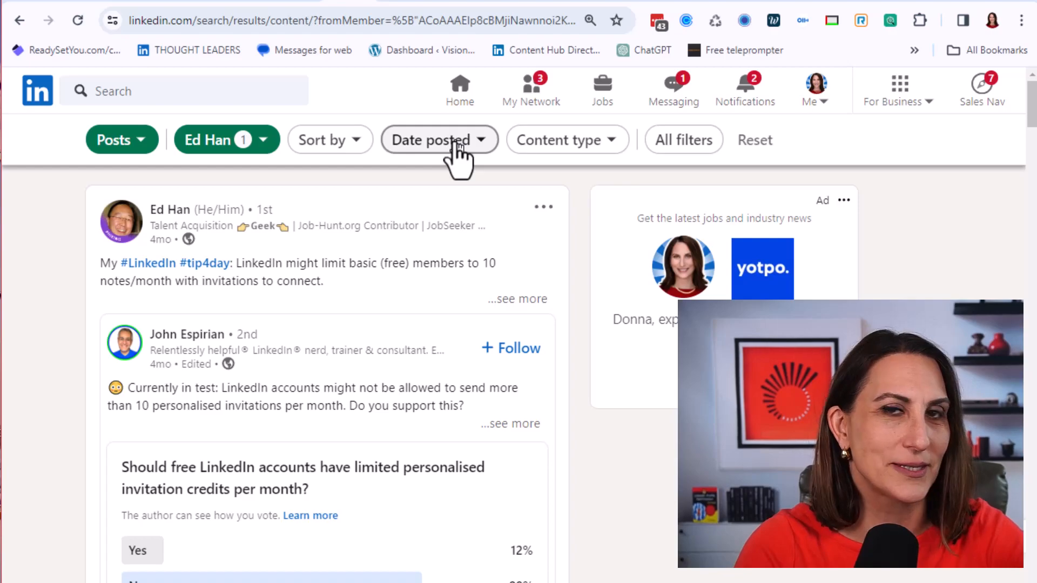
Set 'Date posted' to 'Past month' and show the results.
left_click(440, 140)
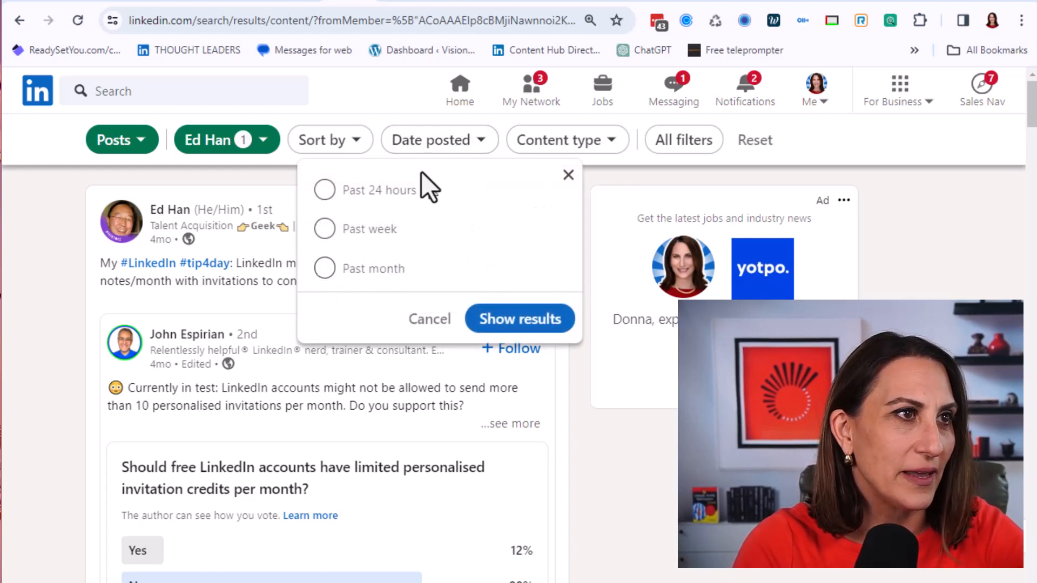
left_click(324, 268)
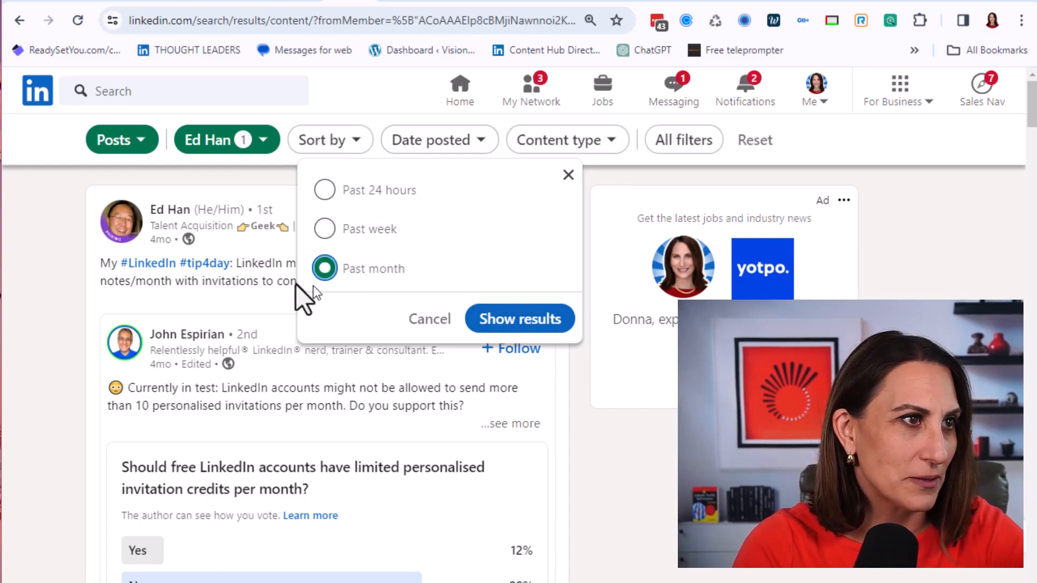
mouse_move(527, 324)
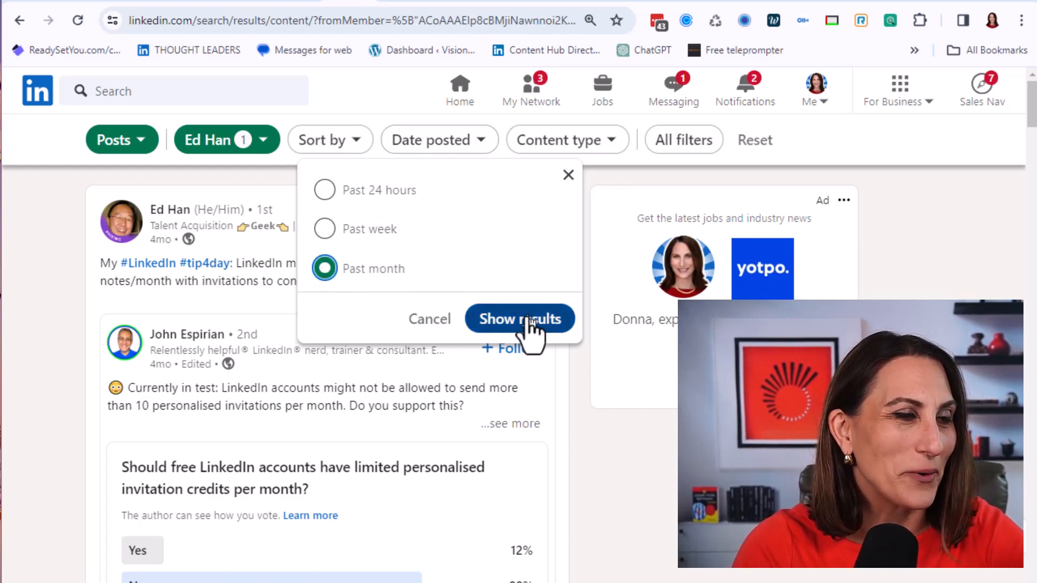
left_click(520, 319)
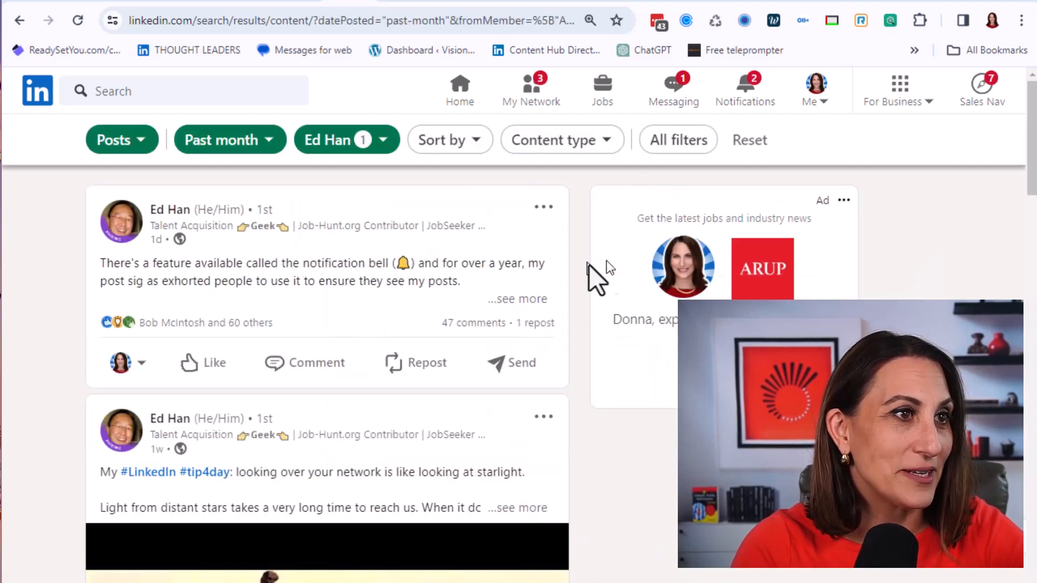
mouse_move(589, 246)
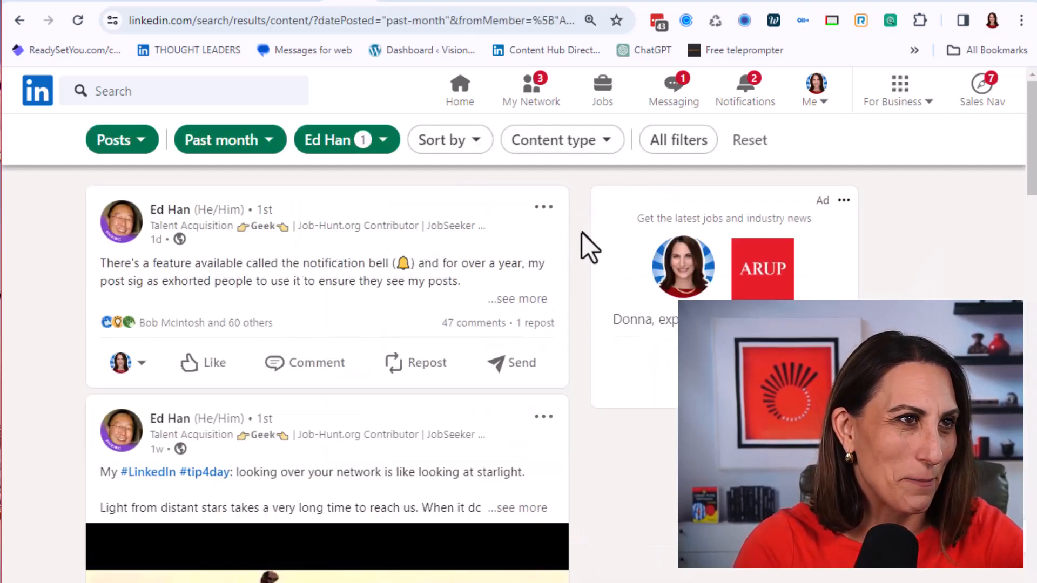
mouse_move(540, 201)
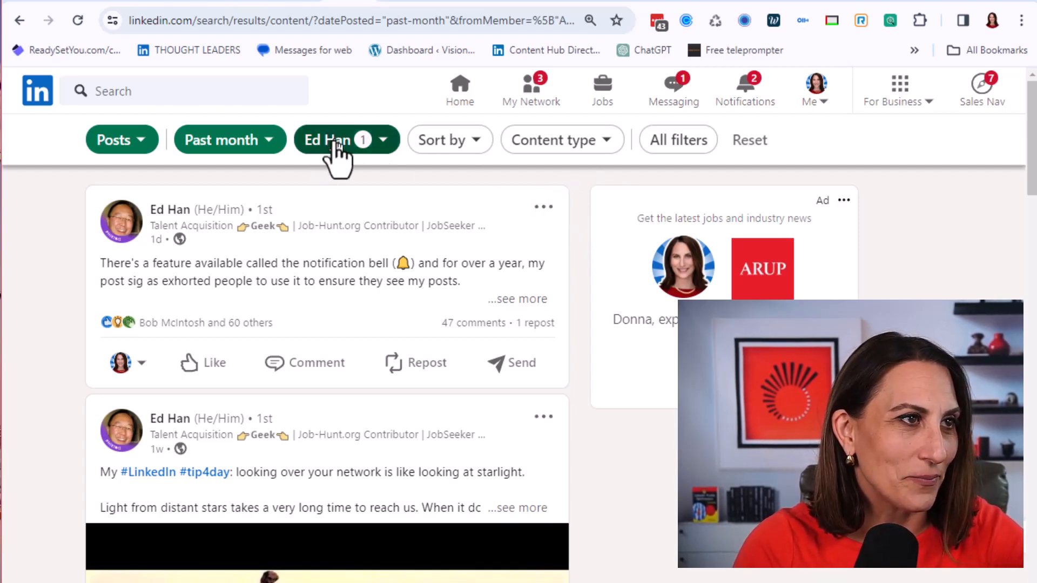
left_click(339, 139)
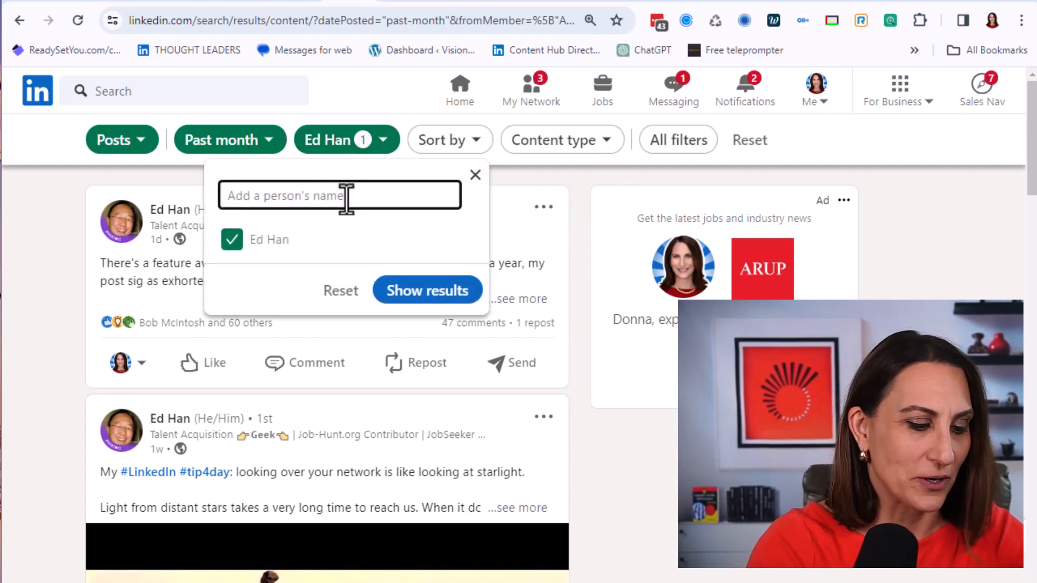
type("Mark Ph")
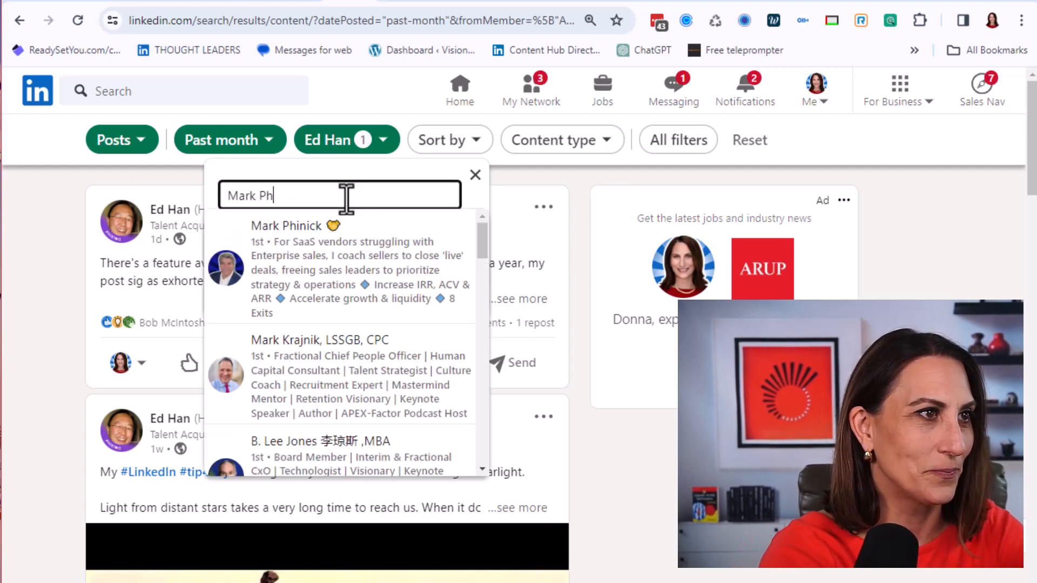
left_click(285, 226)
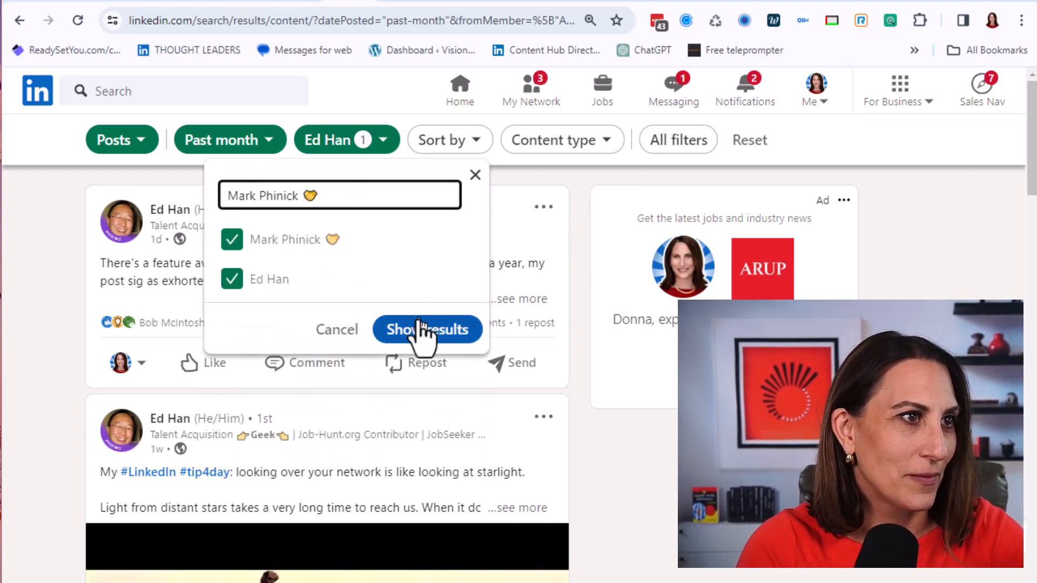
left_click(428, 329)
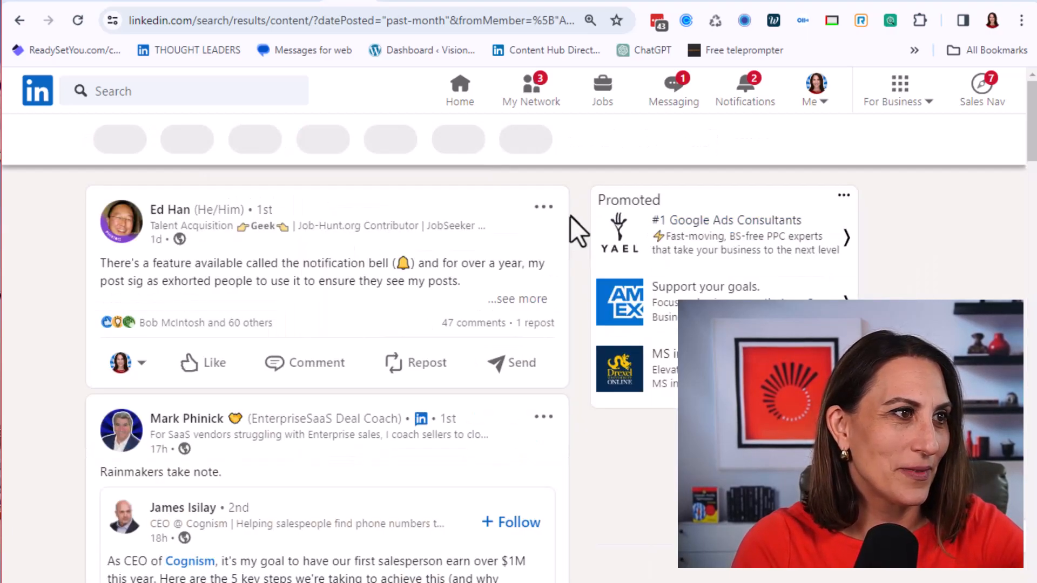
scroll("down", 3)
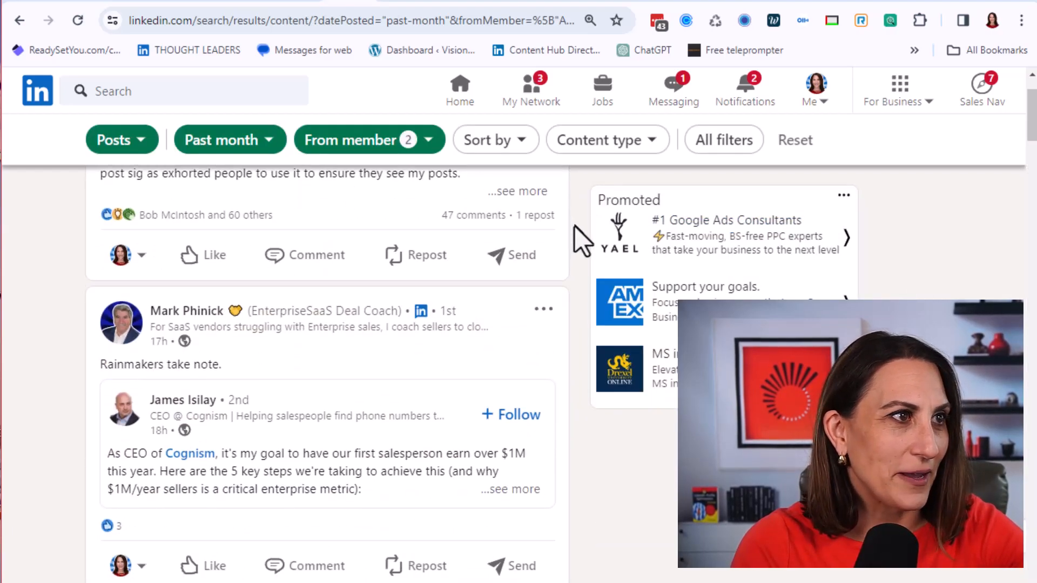
scroll("down", 3)
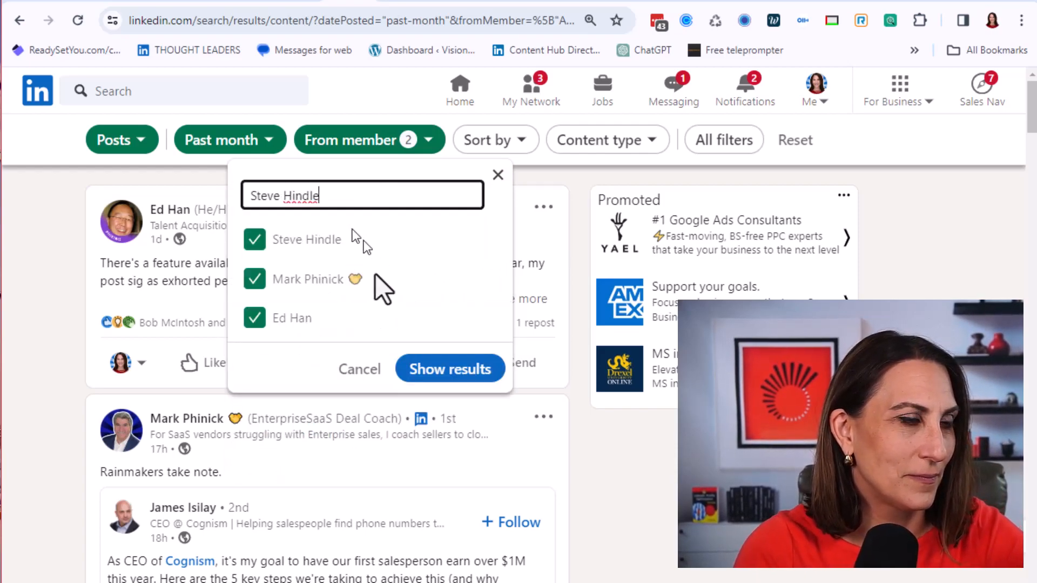
left_click(450, 368)
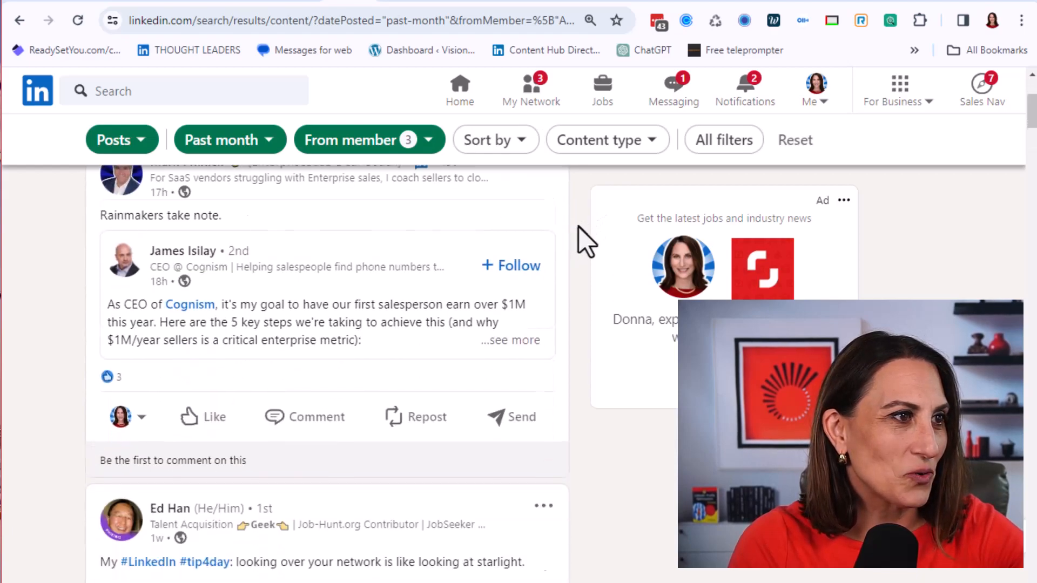
scroll("down", 3)
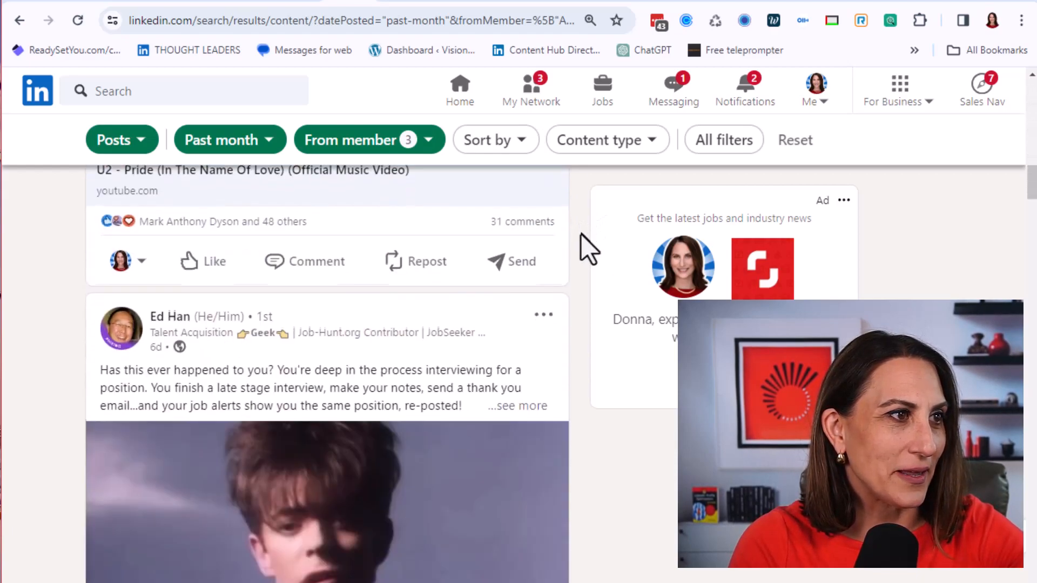
scroll("down", 3)
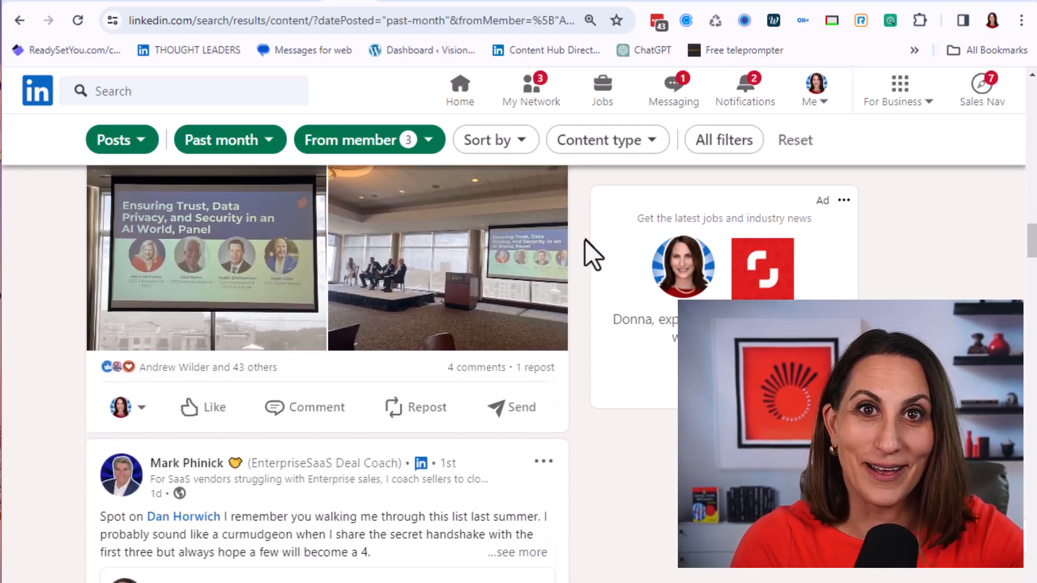
scroll("down", 3)
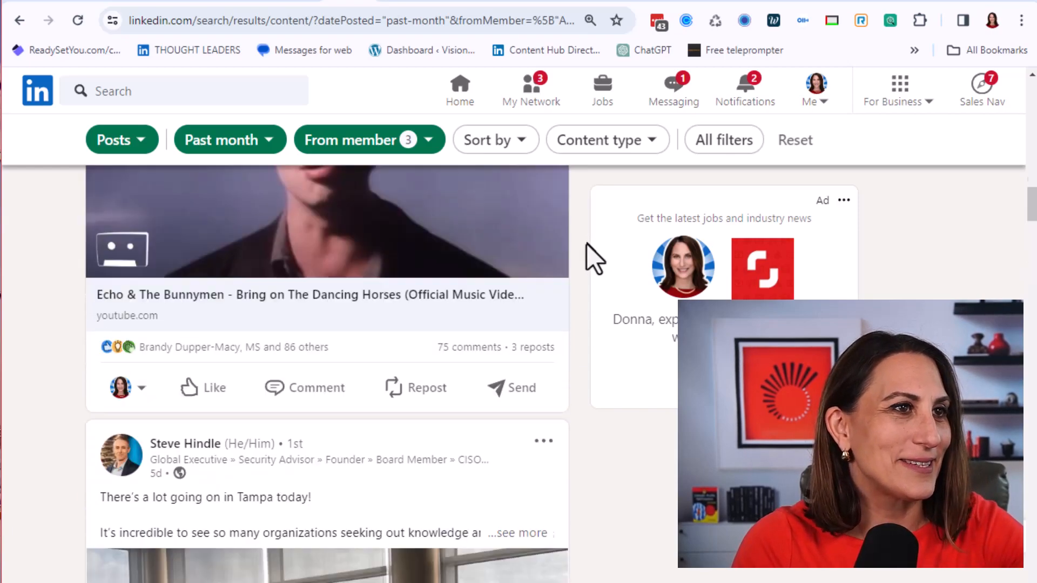
scroll("down", 3)
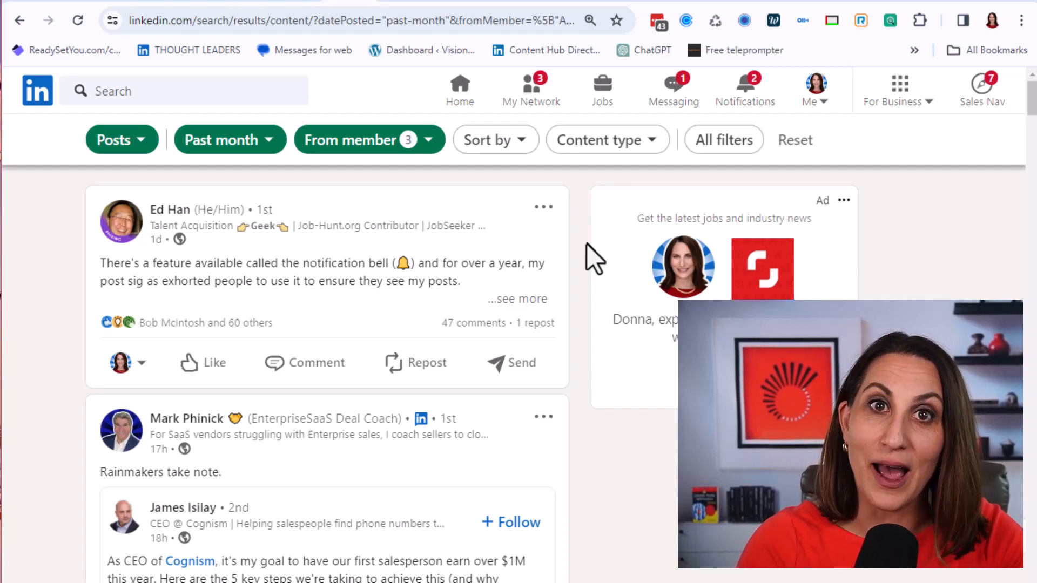
mouse_move(321, 57)
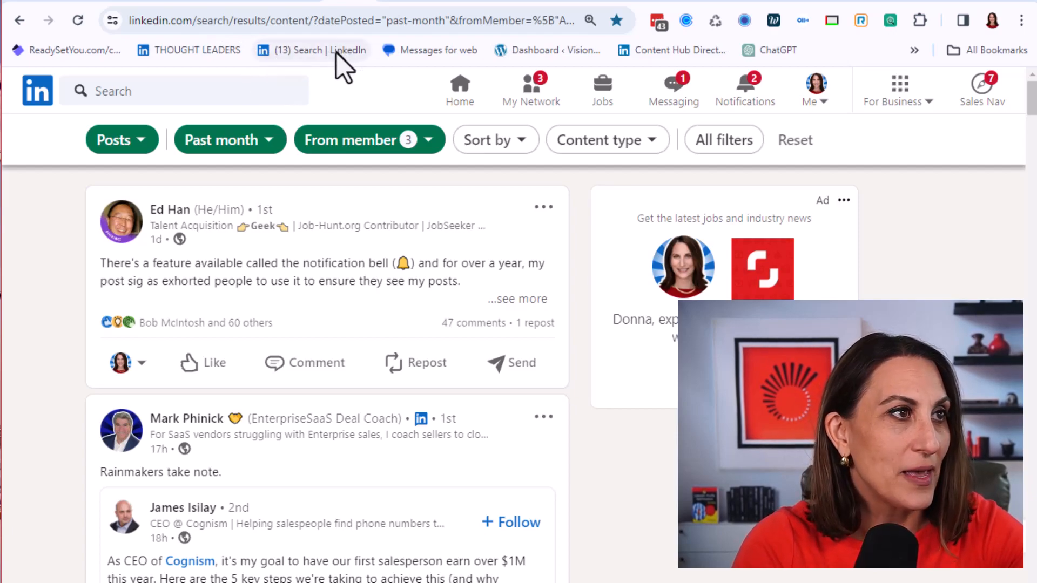
Rename the new search bookmark to 'Experts' and save it.
right_click(321, 51)
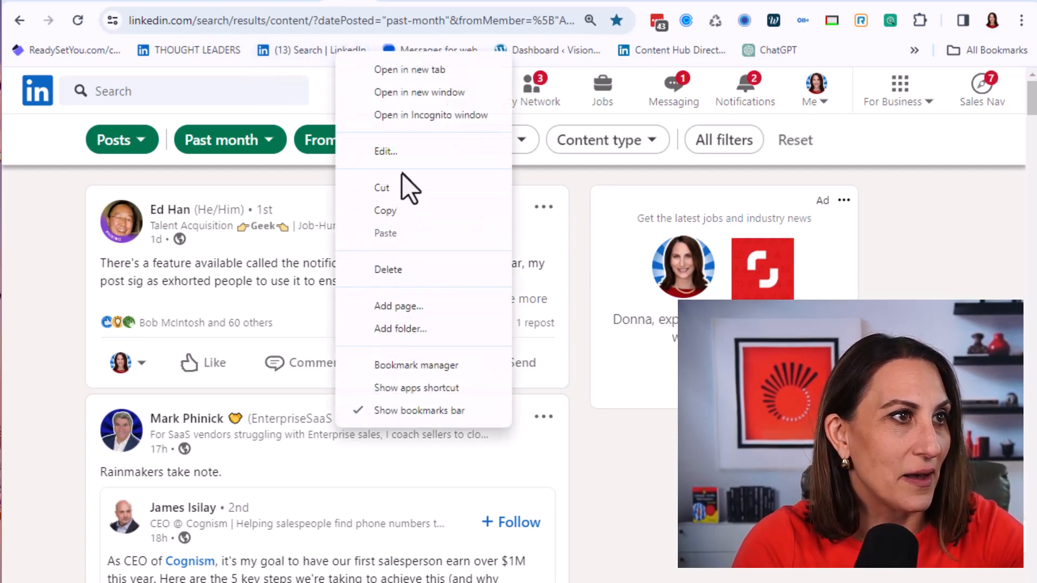
left_click(385, 152)
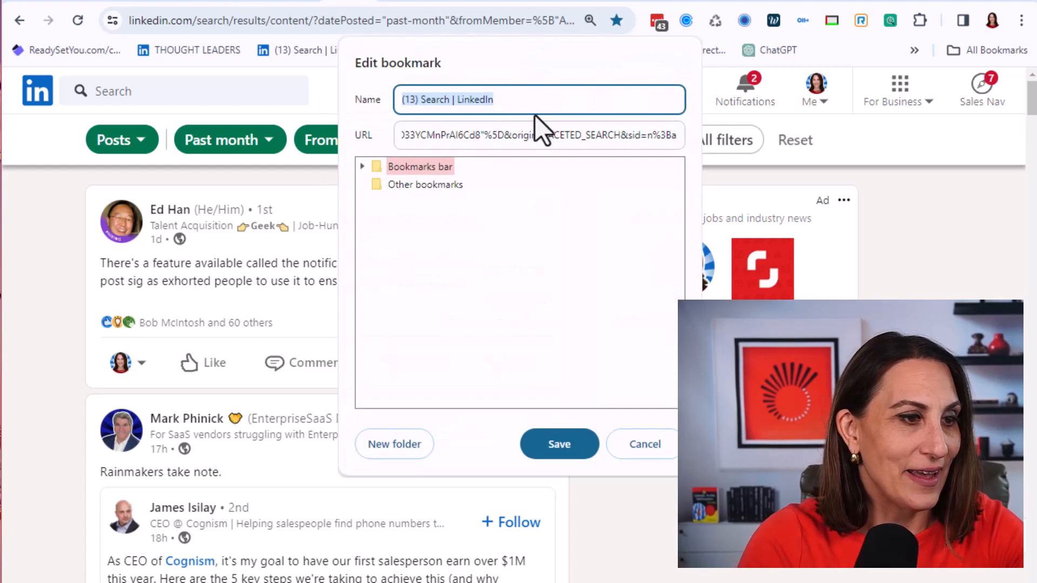
type("Freidns")
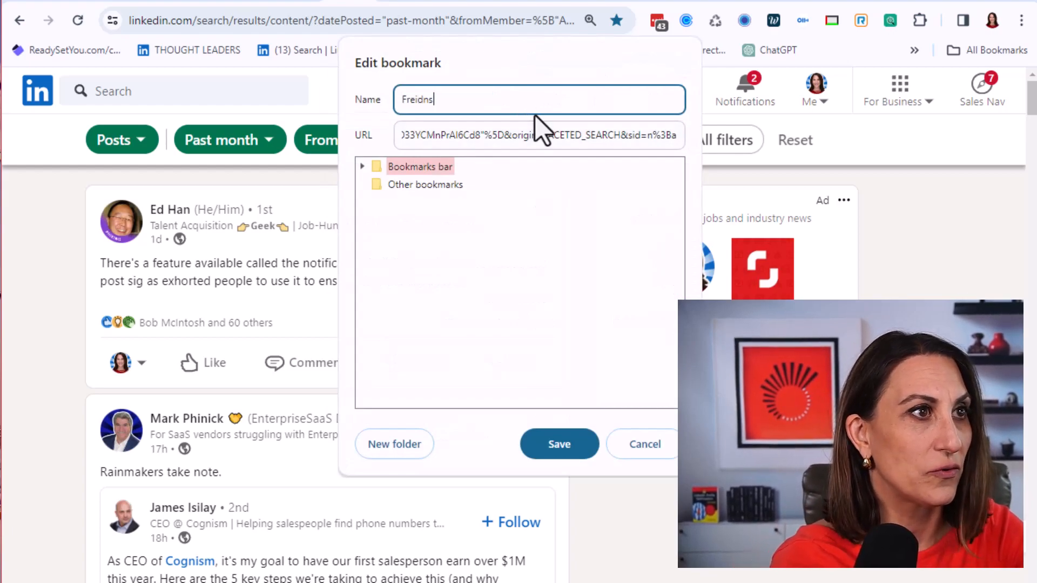
type("Friends")
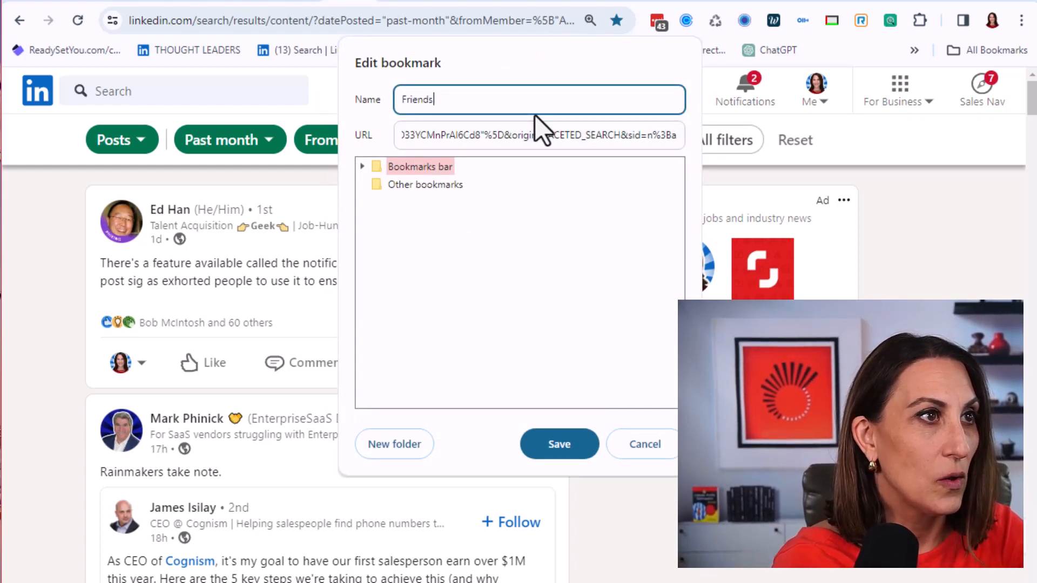
type("Experts")
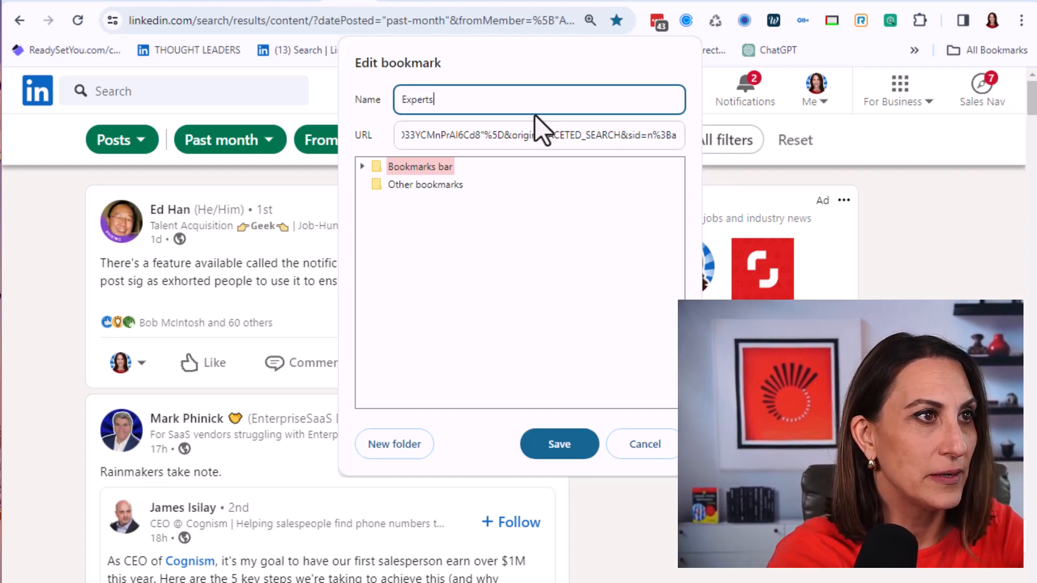
left_click(559, 444)
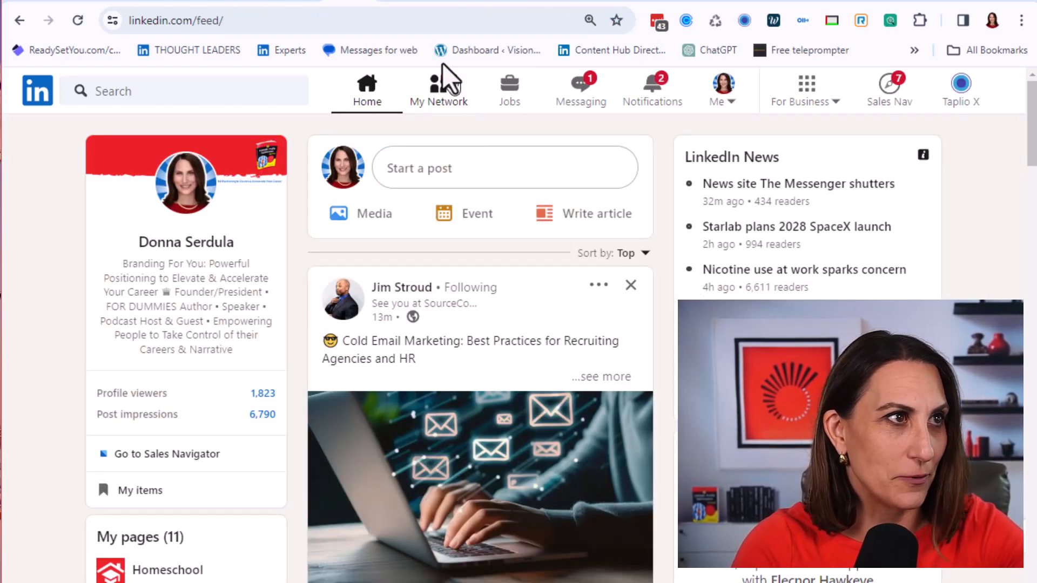
Open the 'Experts' bookmark from the bookmarks bar.
left_click(288, 50)
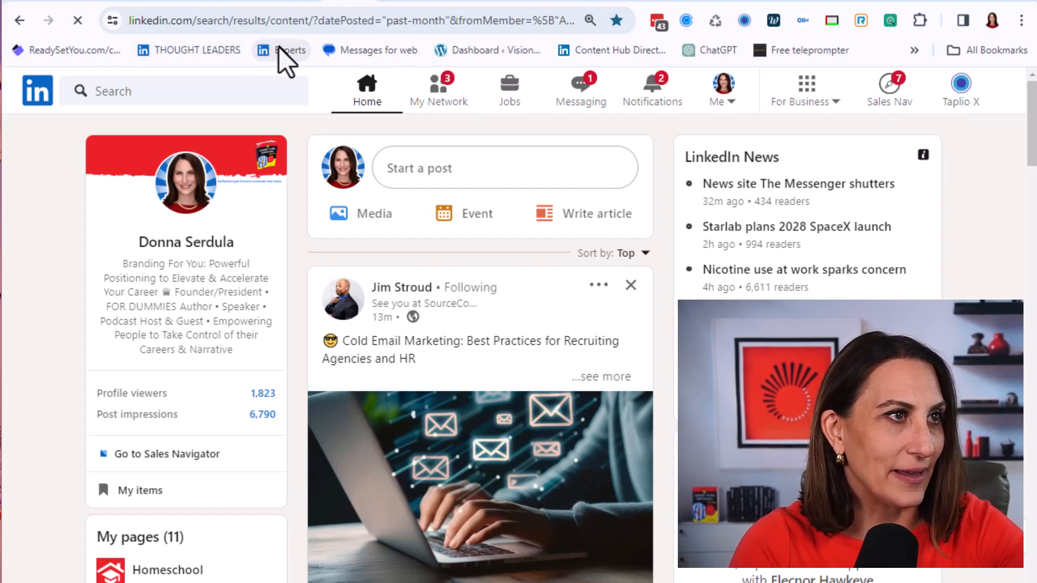